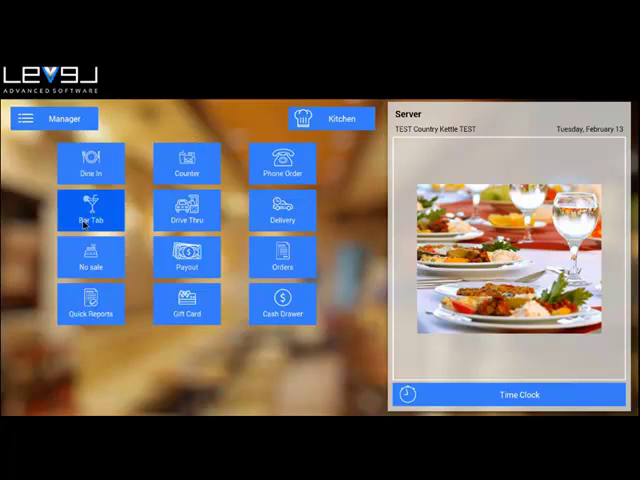
- Start a new Bar Tab order from the home dashboard, showing the menu categories
click(92, 212)
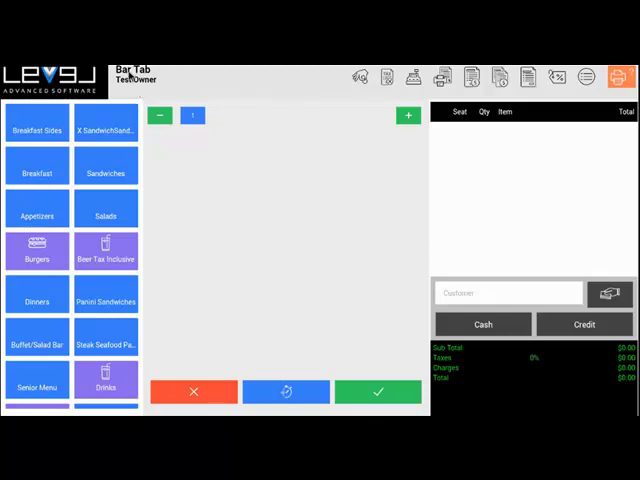
mouse_move(140, 80)
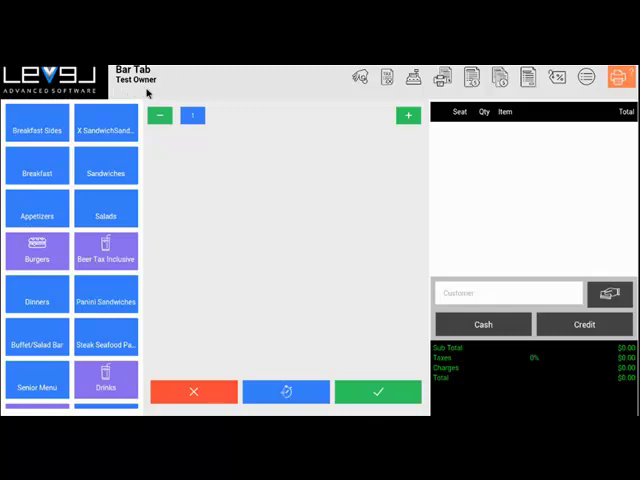
mouse_move(370, 92)
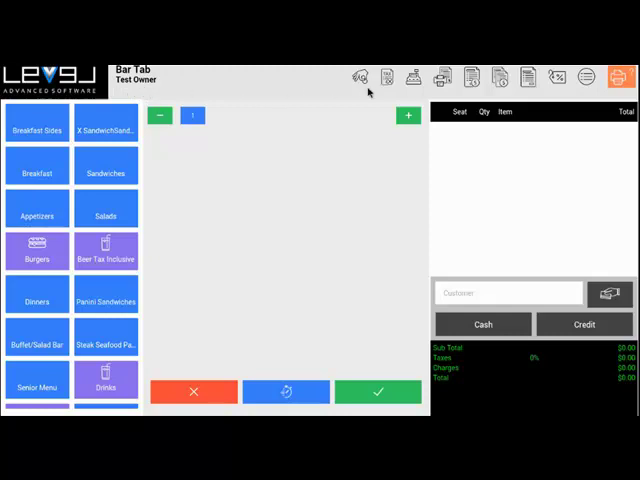
mouse_move(362, 92)
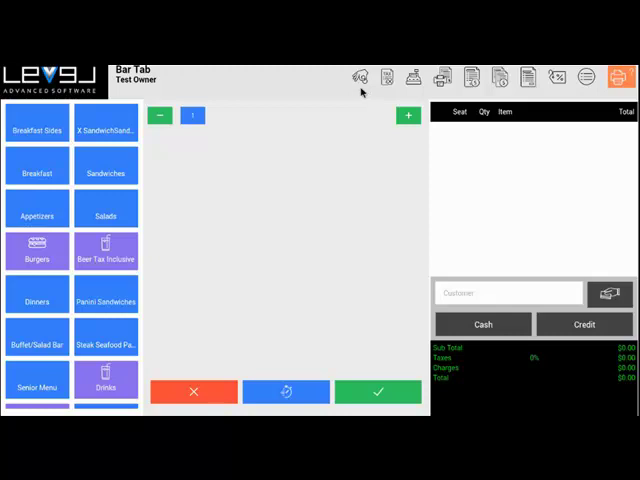
mouse_move(364, 92)
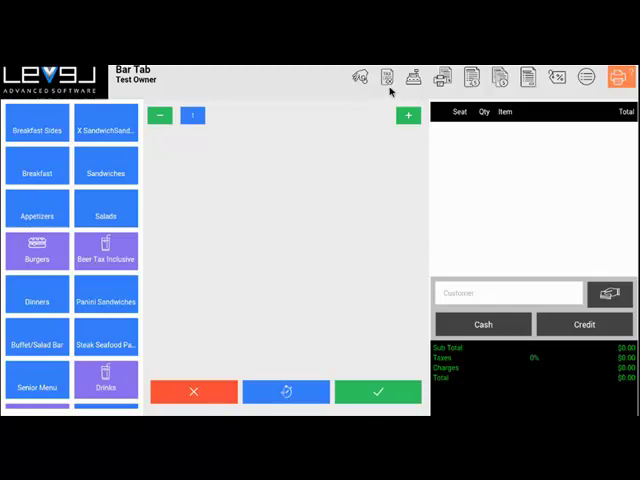
mouse_move(412, 92)
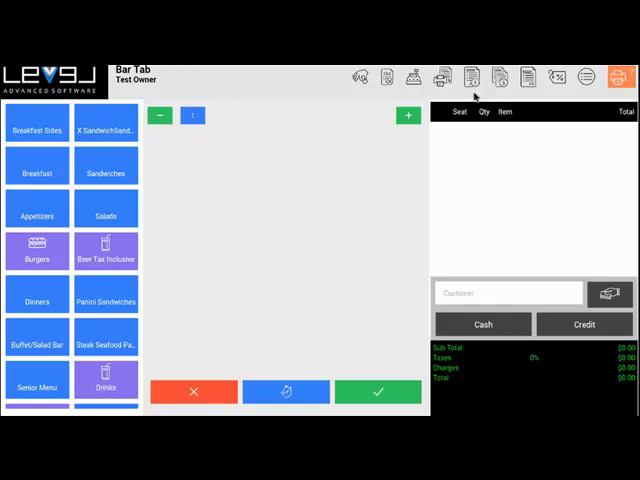
mouse_move(510, 96)
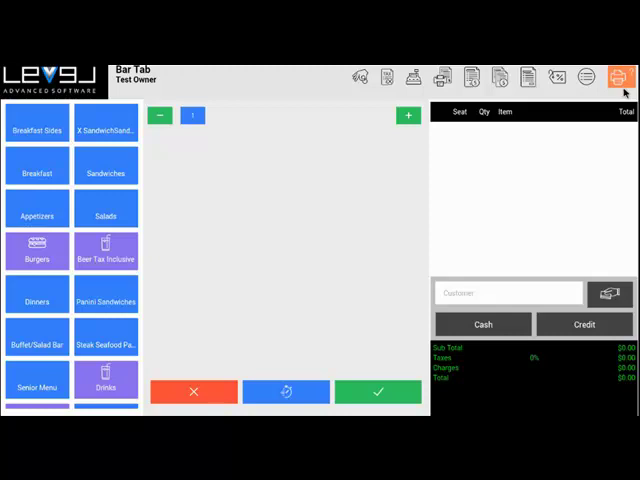
mouse_move(620, 90)
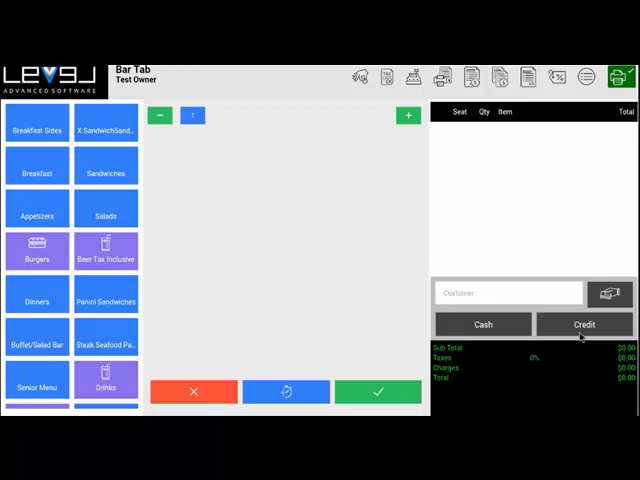
mouse_move(140, 368)
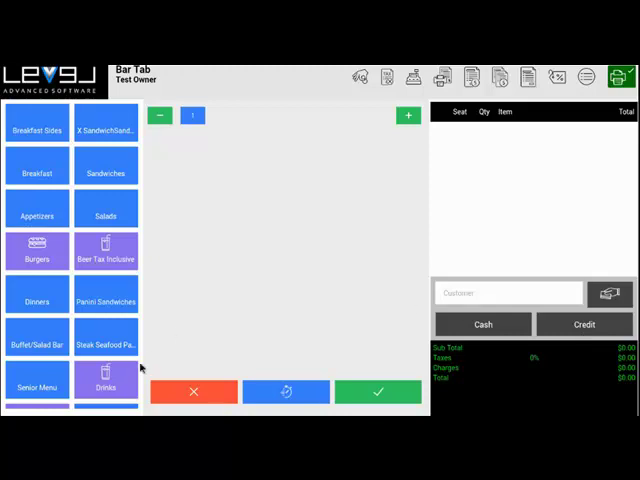